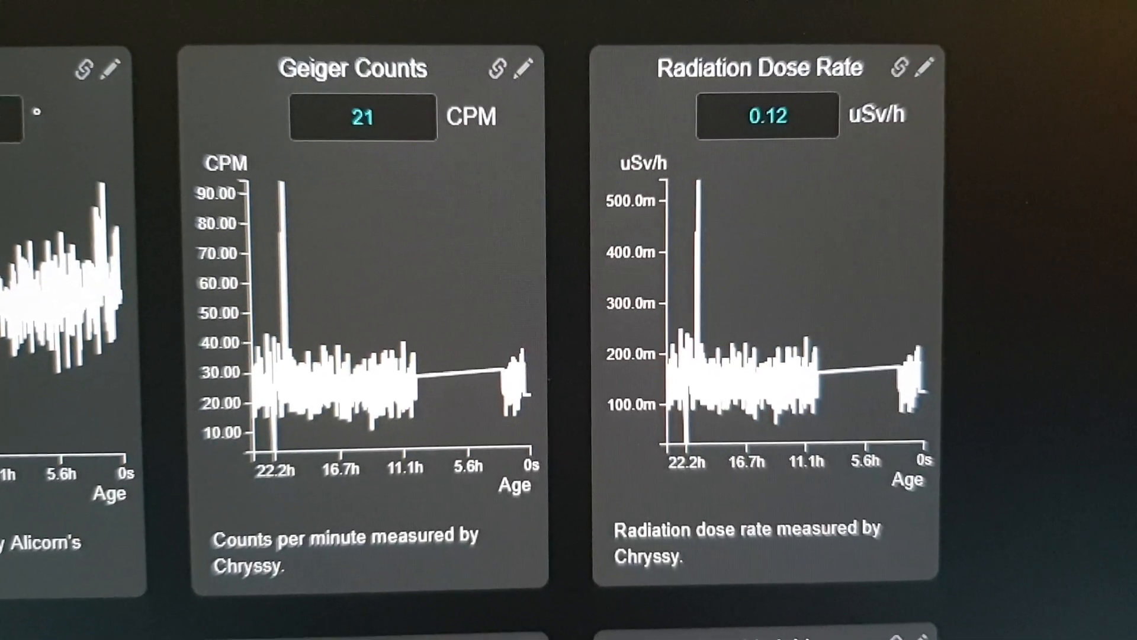
{"action": "scroll", "scroll_direction": "down", "scroll_amount": 3}
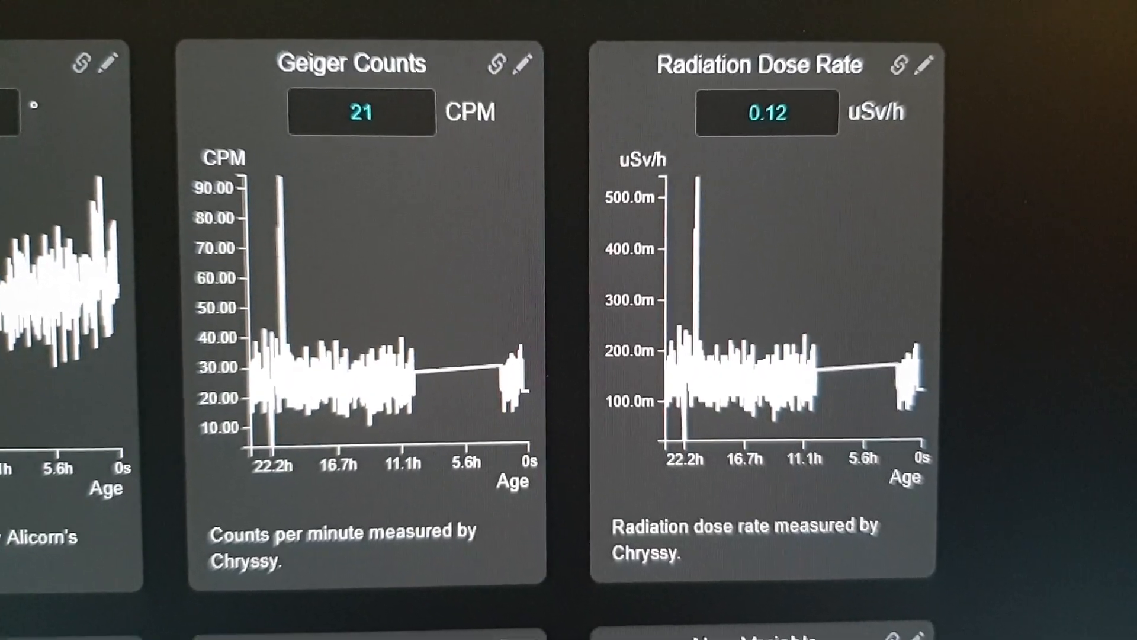